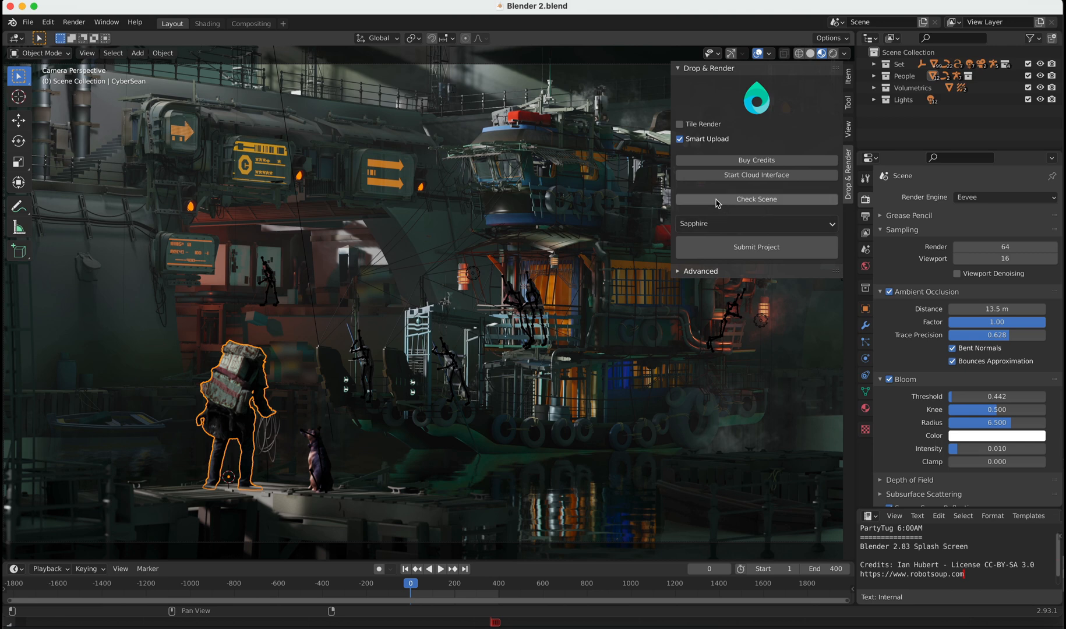
Run Check Scene, then replace missing arrow.jpg by browsing into the textures folder
left_click(754, 199)
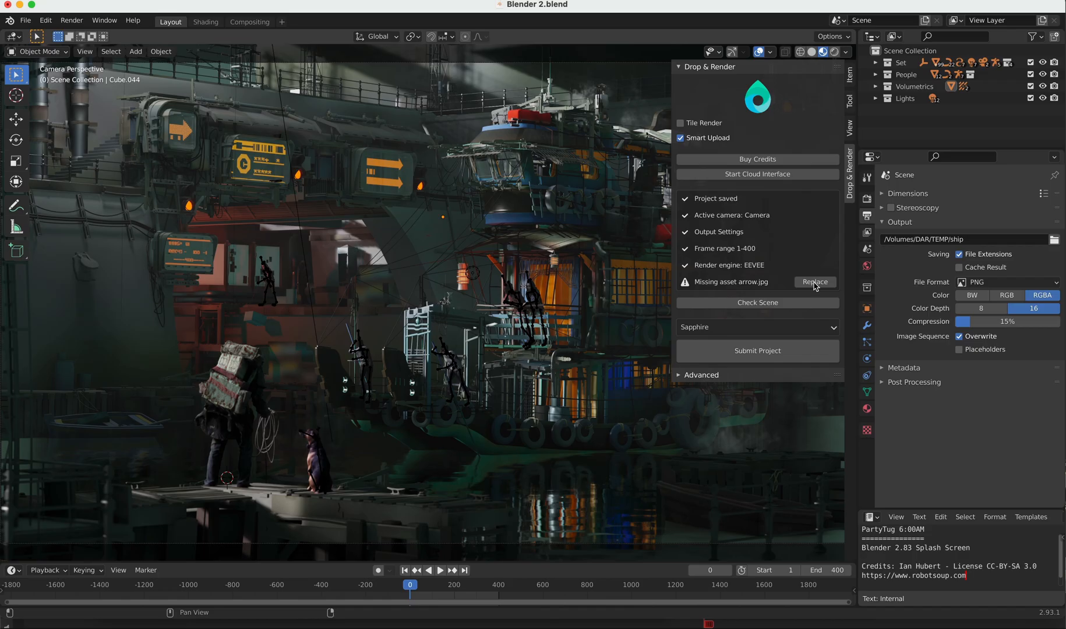
left_click(813, 281)
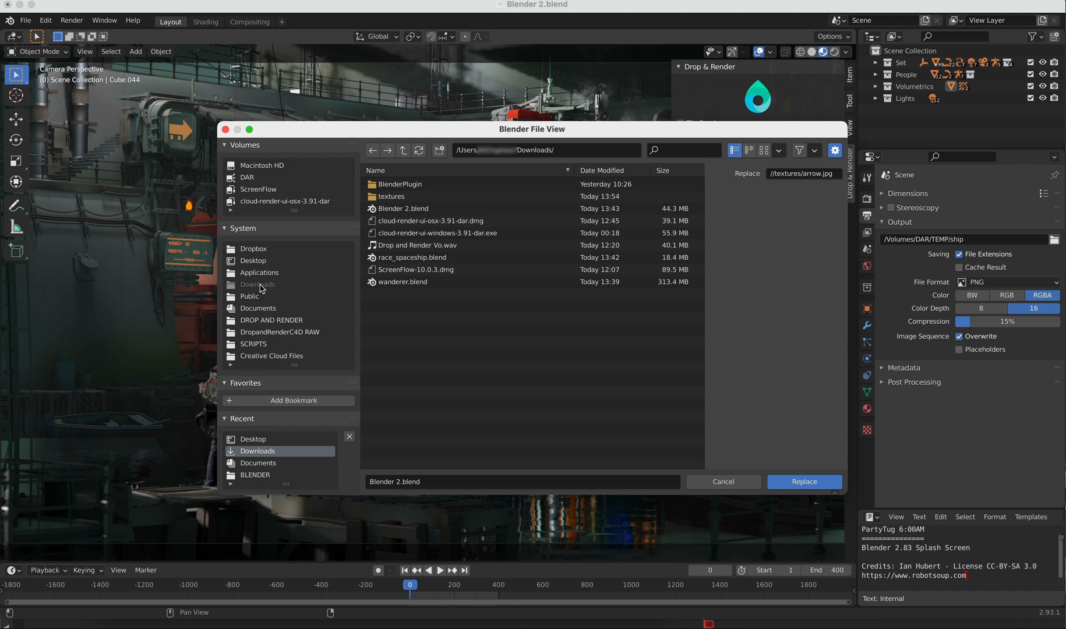
double_click(392, 196)
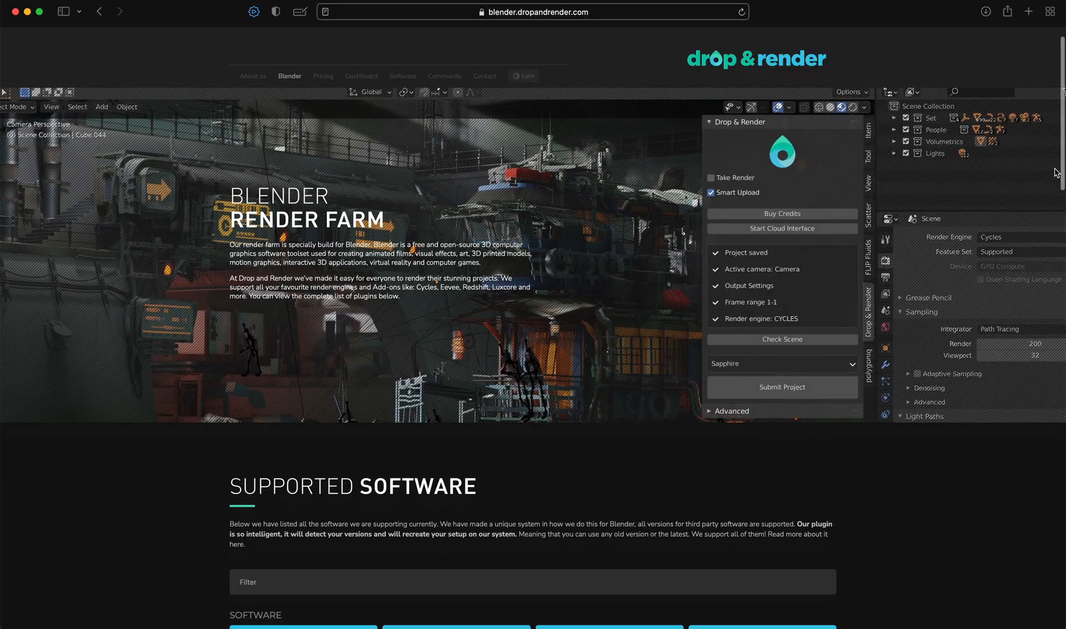
Scroll through the Blender render farm page and the texturelistfile text
scroll("down", 3)
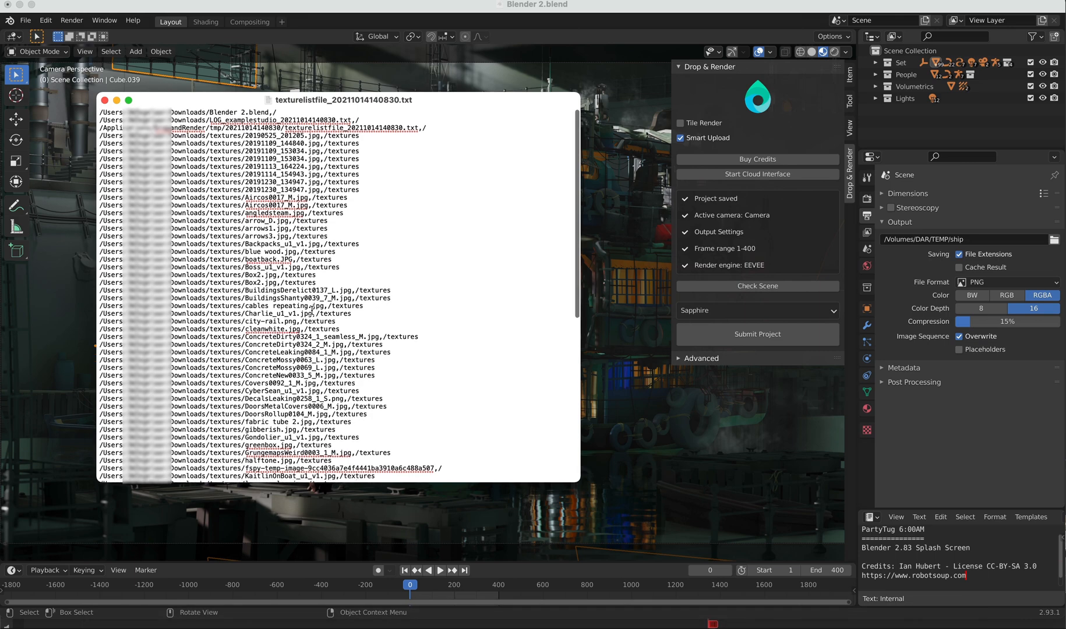
scroll("down", 3)
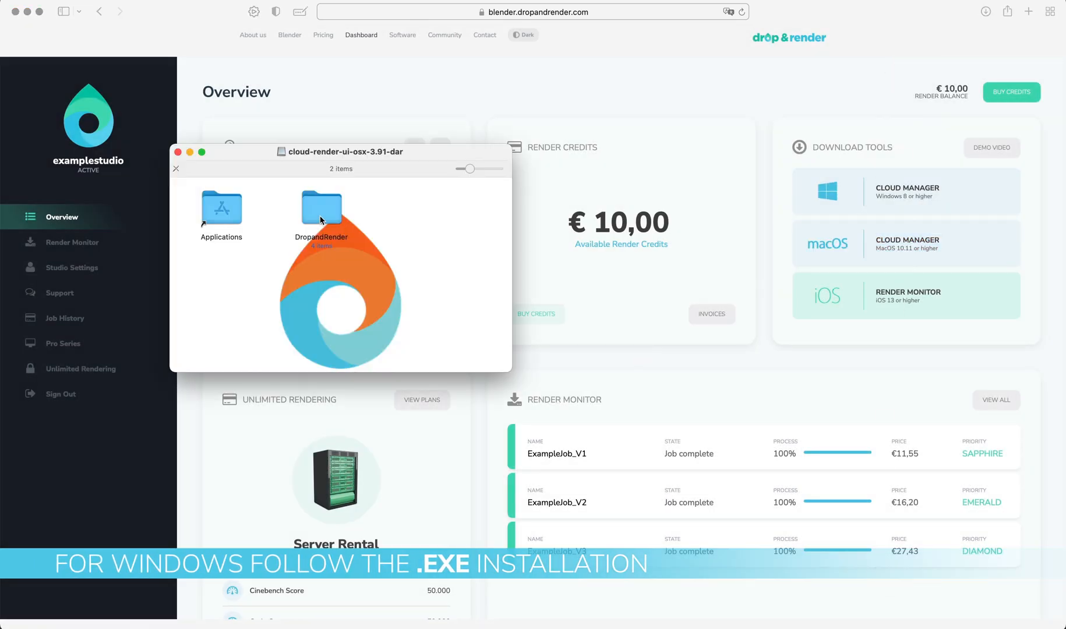
Install DropandRender into Applications from the cloud-render-ui-osx disk image
left_click(321, 208)
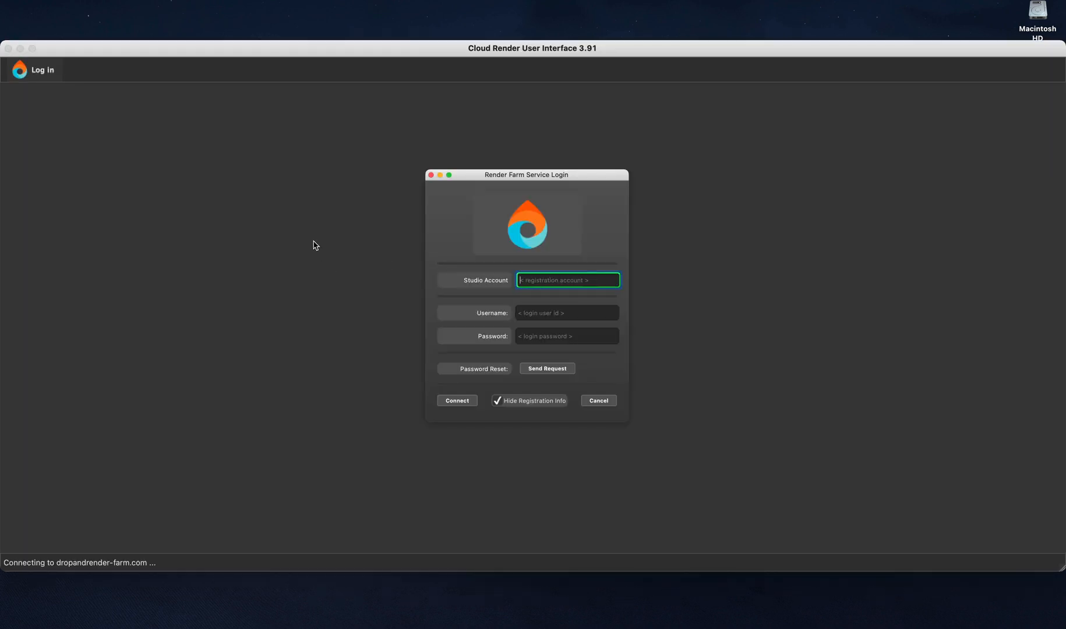
Log in with account 'Exam' and user 'administr', then answer the plugin update notice
type("ExampleStudio")
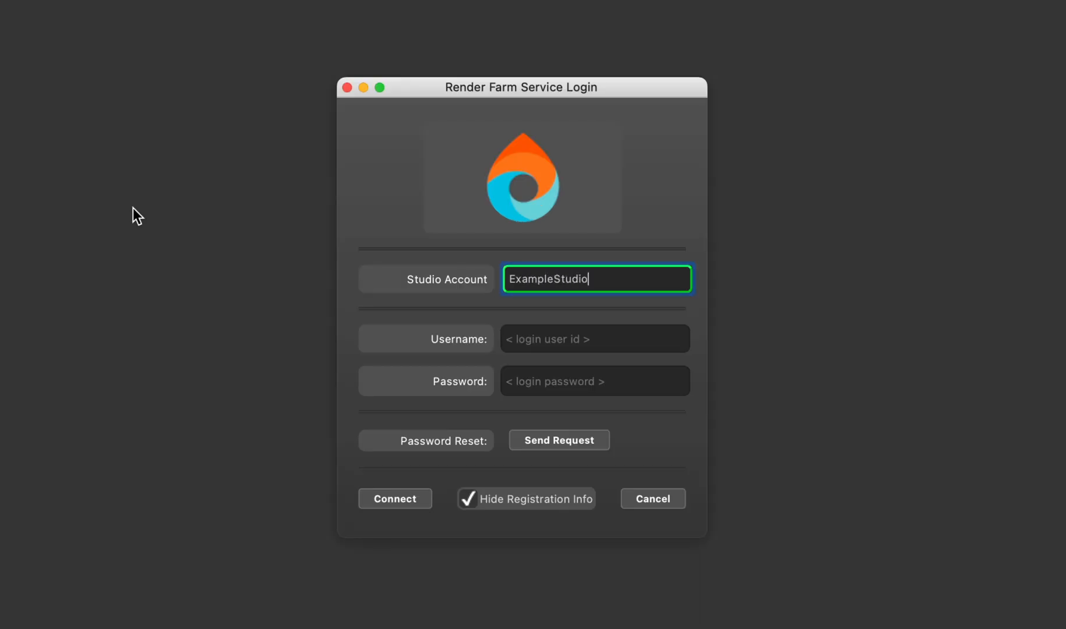
type("administrator")
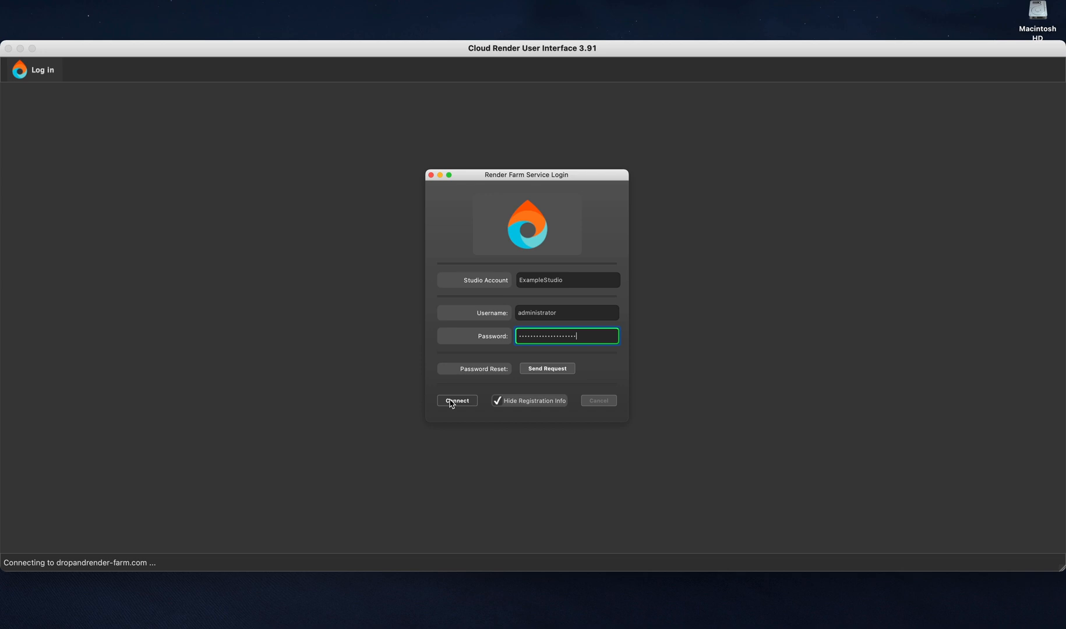
left_click(456, 400)
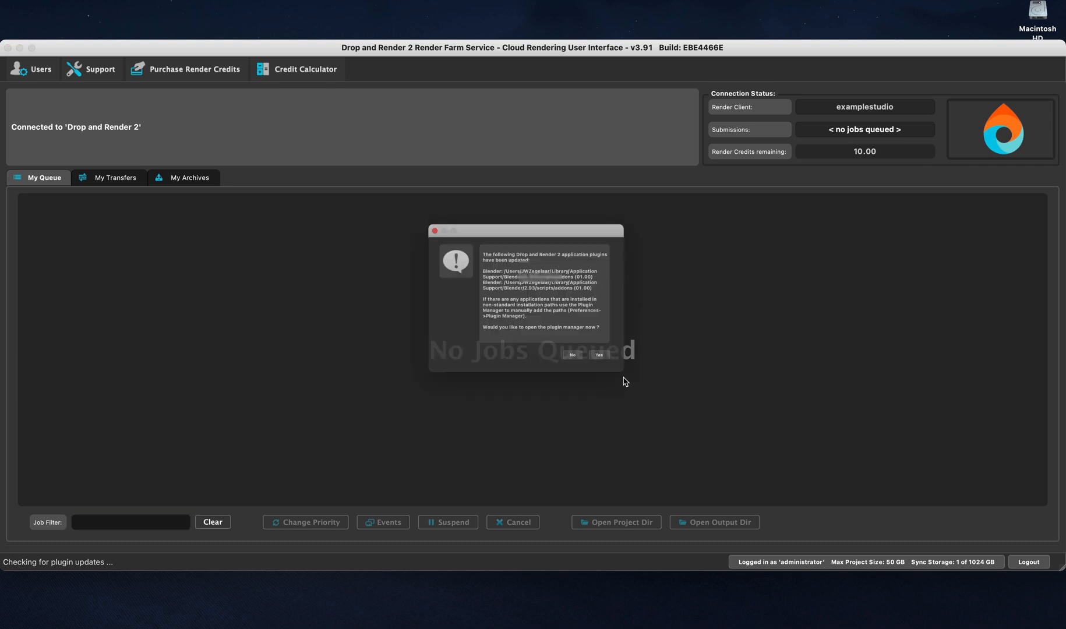
left_click(572, 358)
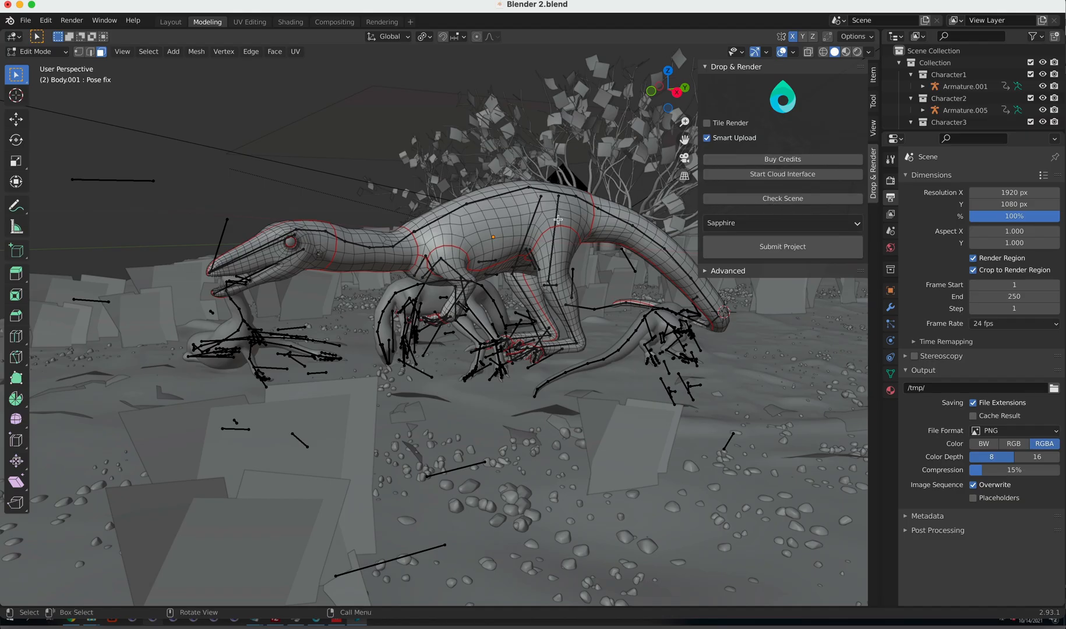
mouse_move(577, 281)
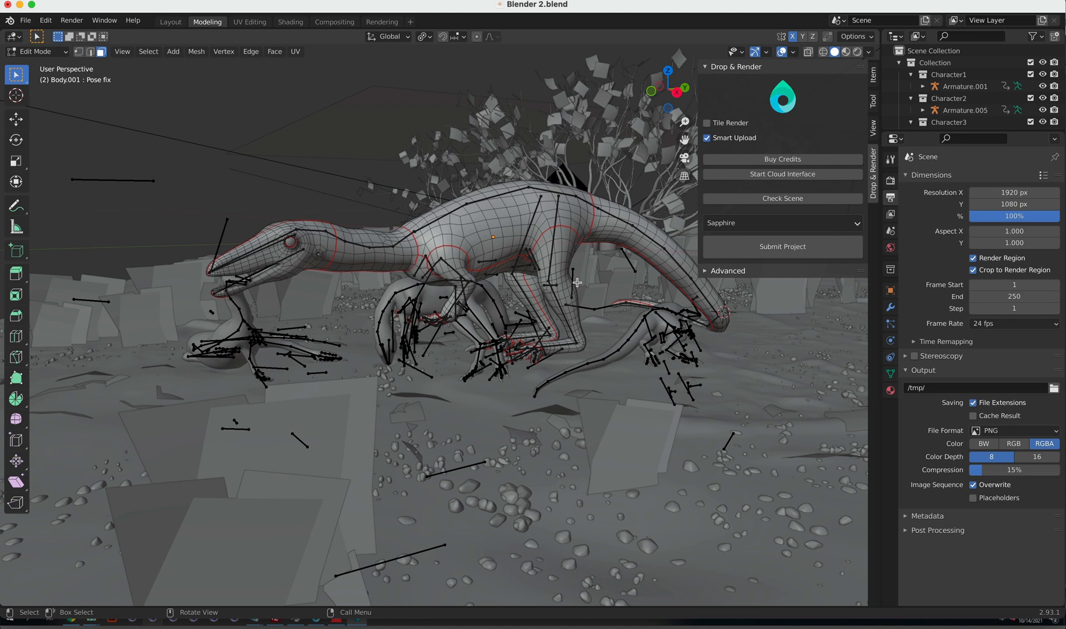
mouse_move(694, 228)
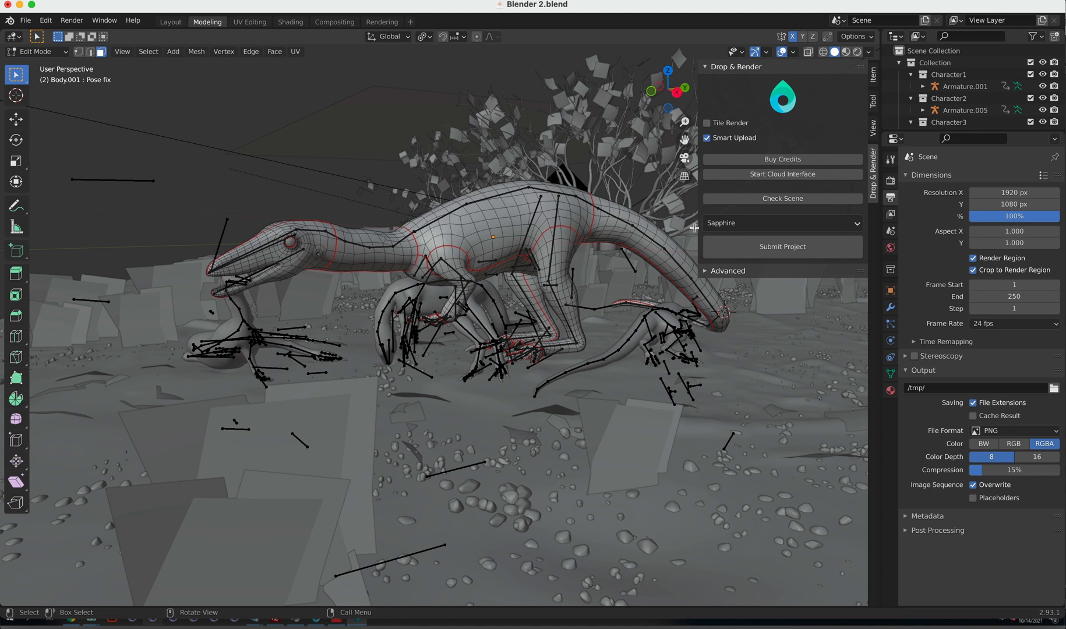
Run Check Scene on the dinosaur scene, revealing the missing output file name
left_click(781, 198)
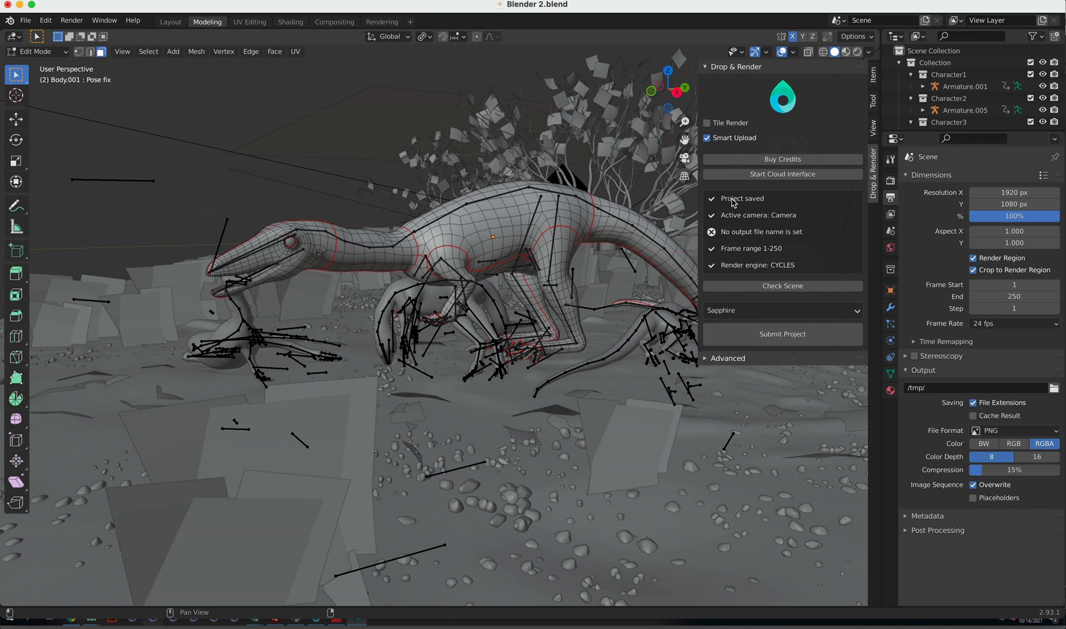
mouse_move(772, 230)
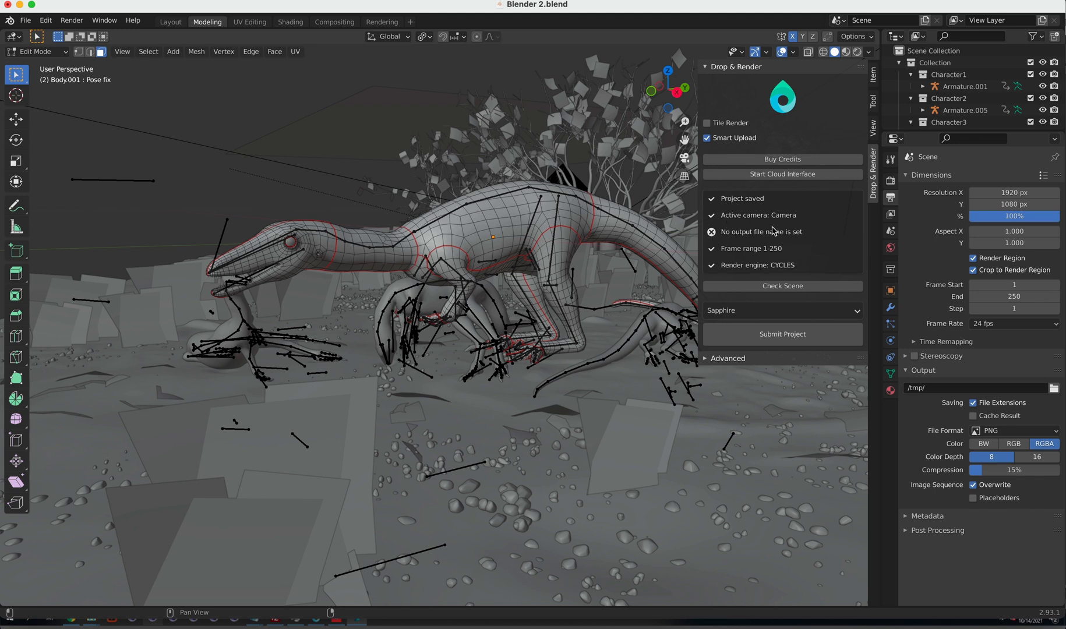
mouse_move(801, 237)
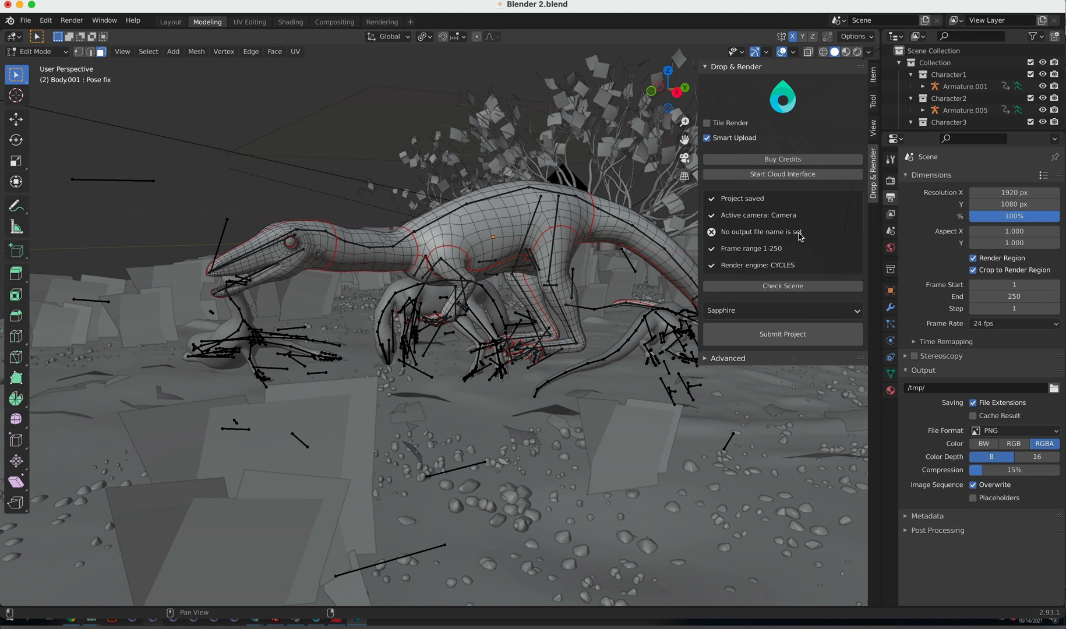
mouse_move(813, 237)
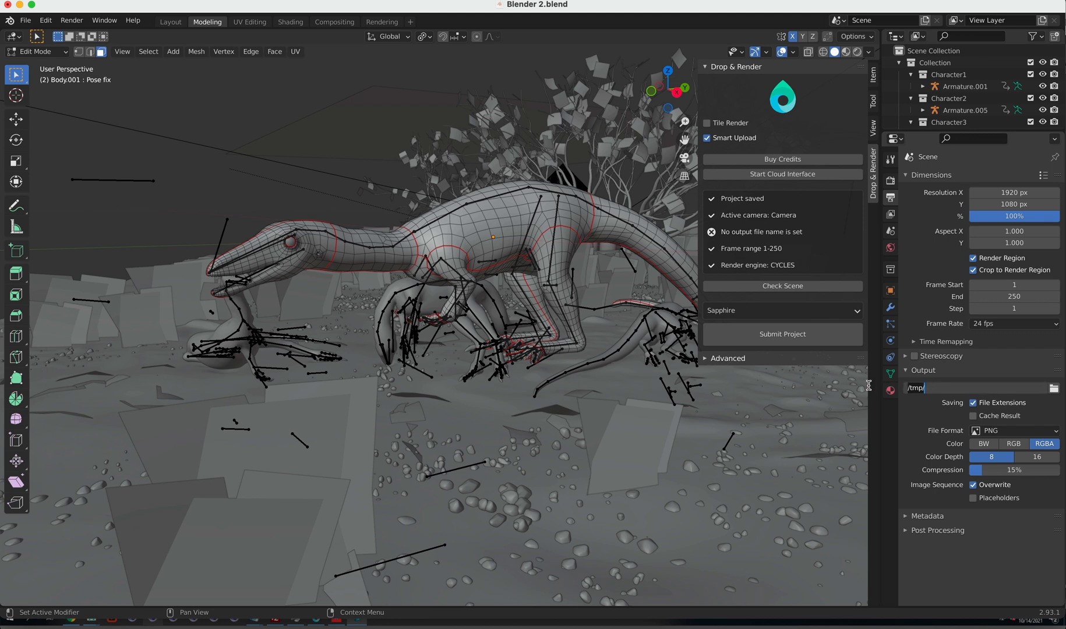
Set output path to /Volumes/DAR/TEMP/dino and submit the project at Emerald priority
type("/Volumes/DAR/TEMP/dino")
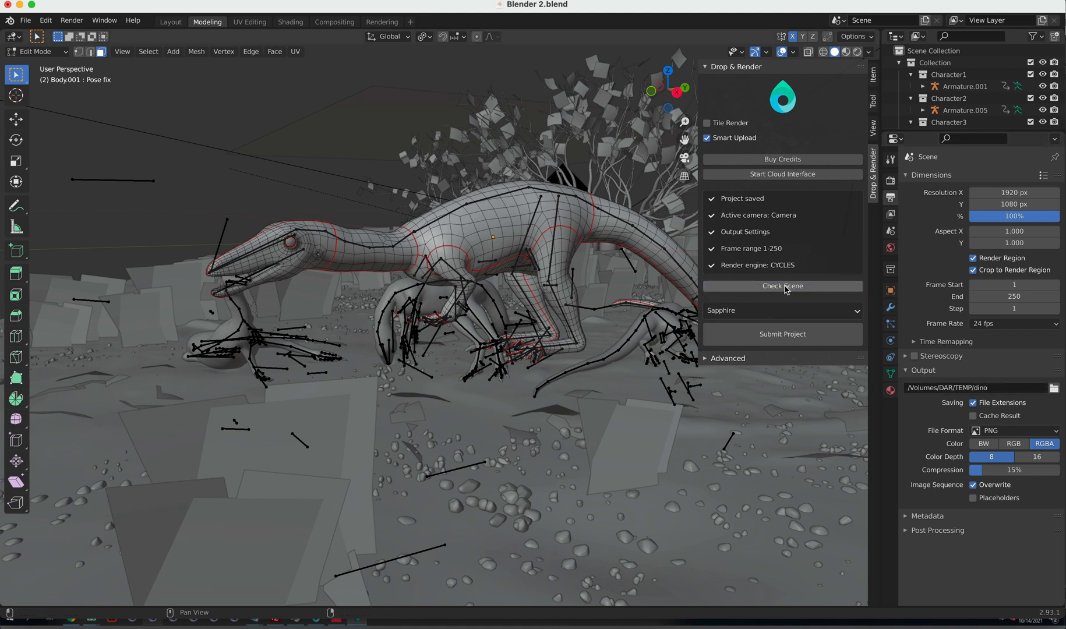
mouse_move(781, 238)
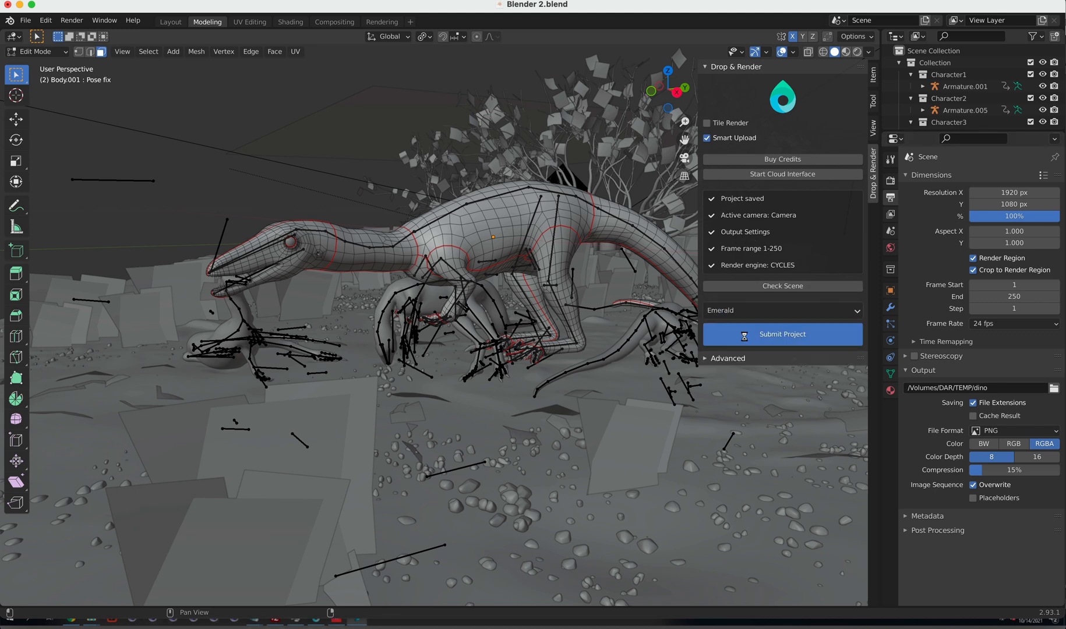
left_click(781, 333)
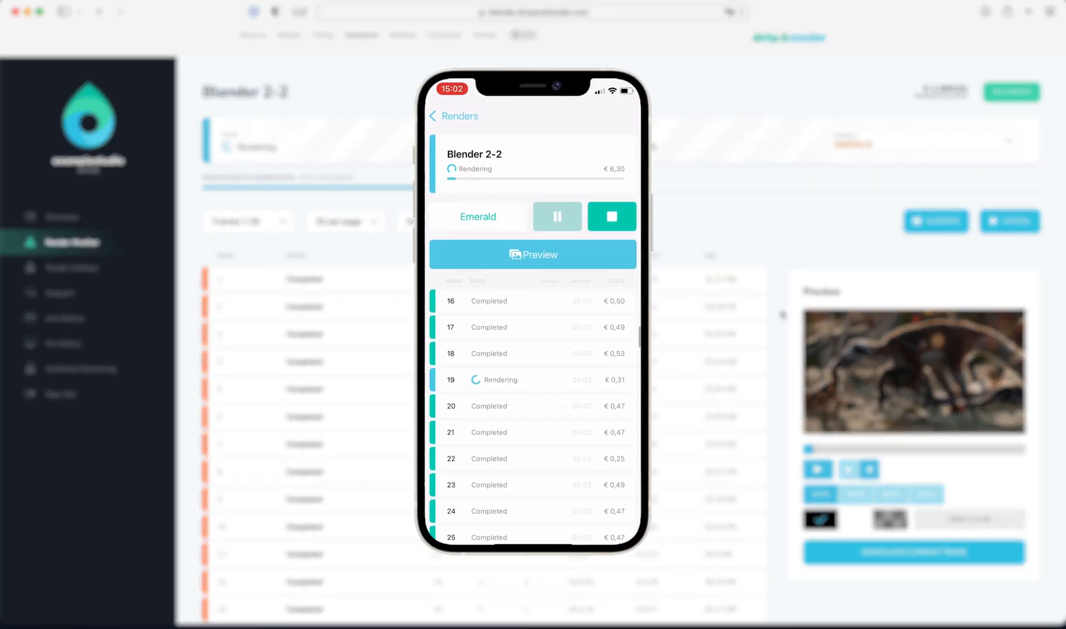
Review the completed render job, then open the dashboard Overview showing €10 credits
scroll("down", 3)
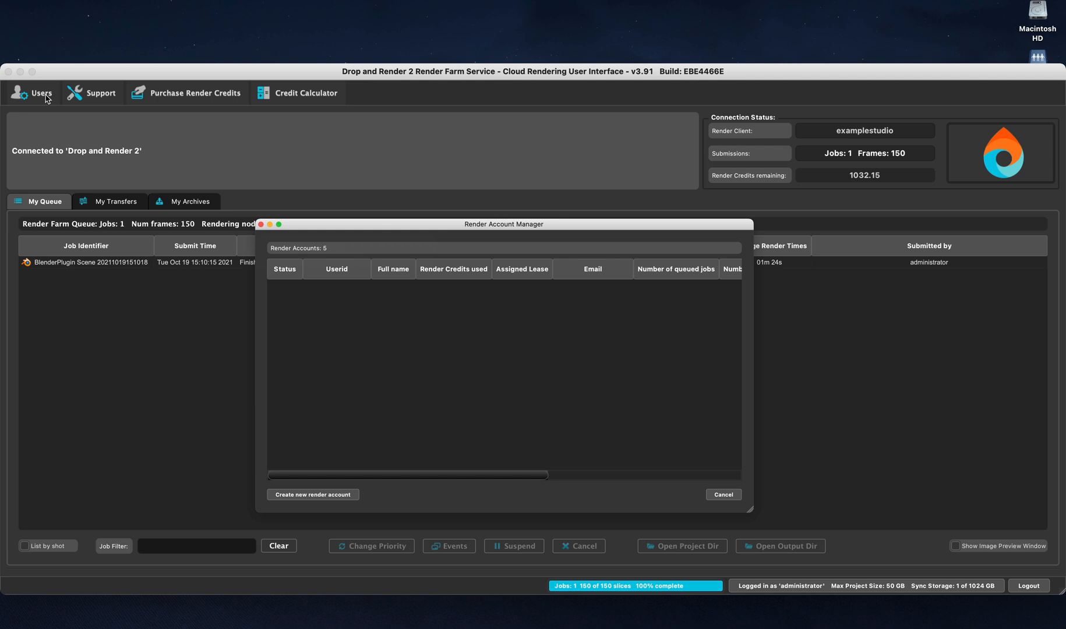
left_click(336, 285)
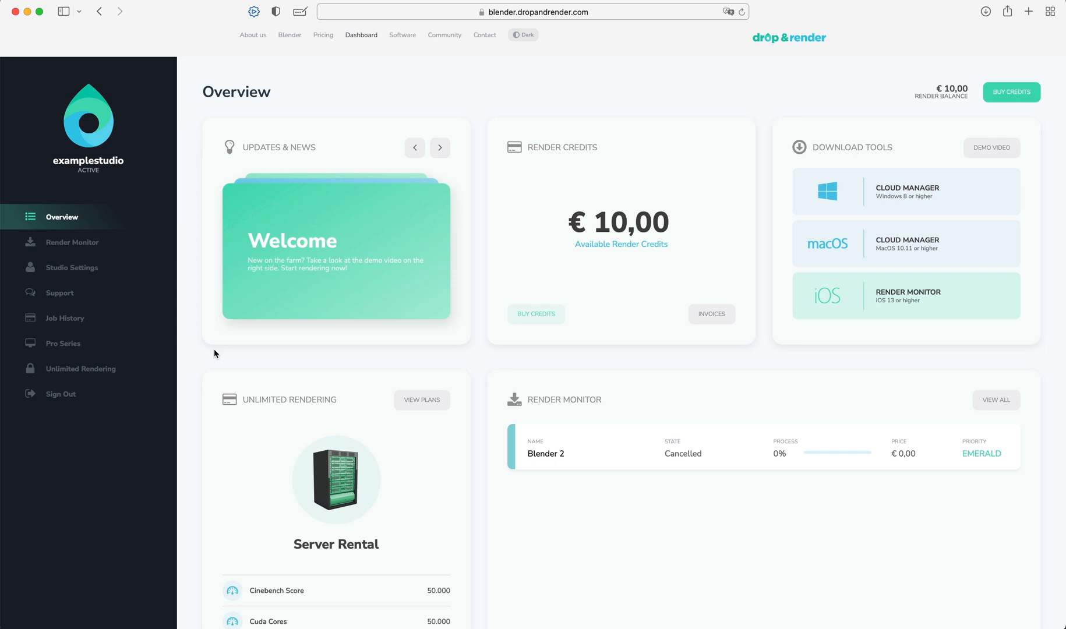
Open the Pro Series Custom Slice Number page, then scroll through Instagram render posts
left_click(63, 344)
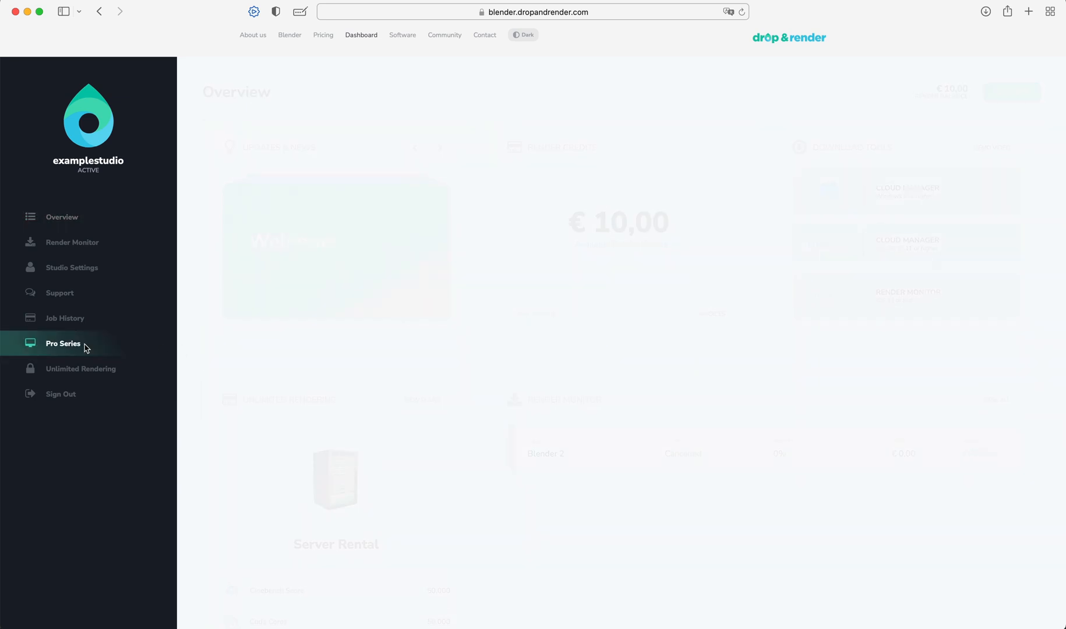
left_click(62, 344)
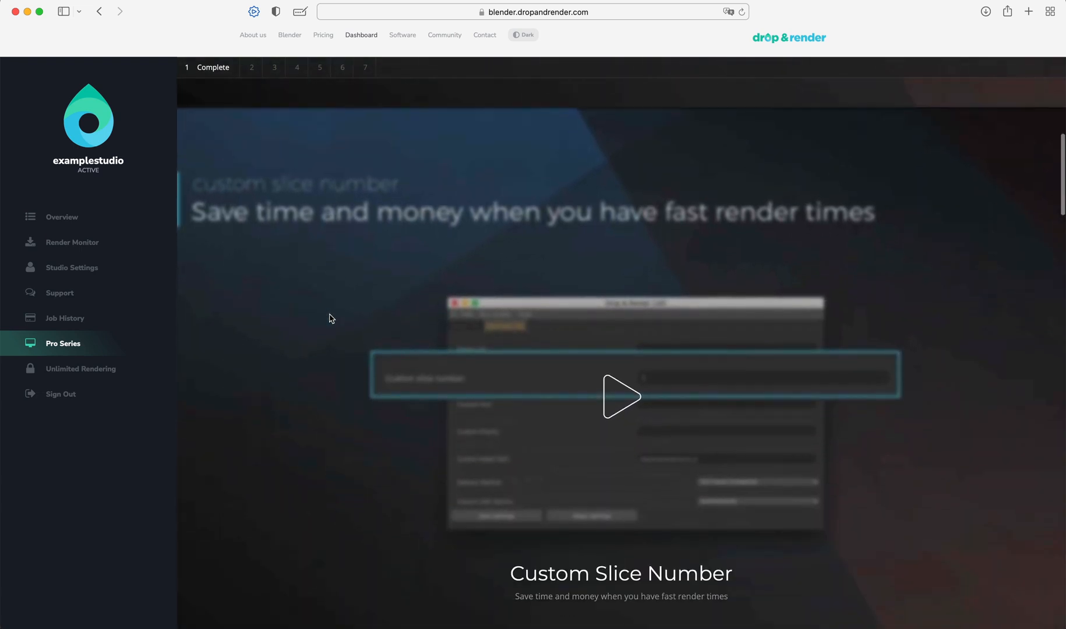
scroll("down", 3)
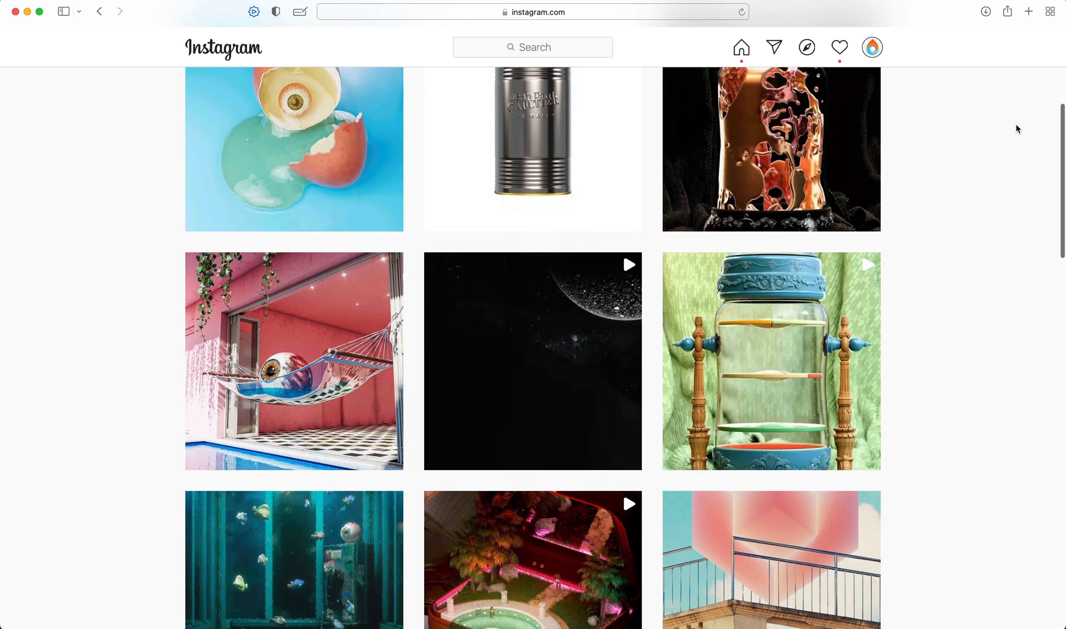
scroll("down", 3)
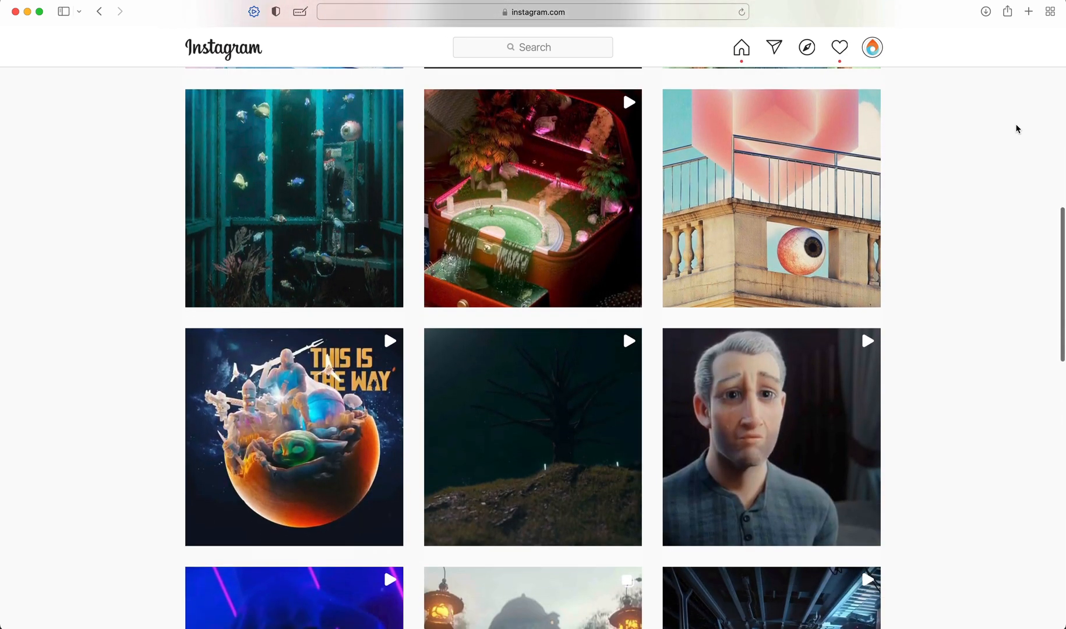